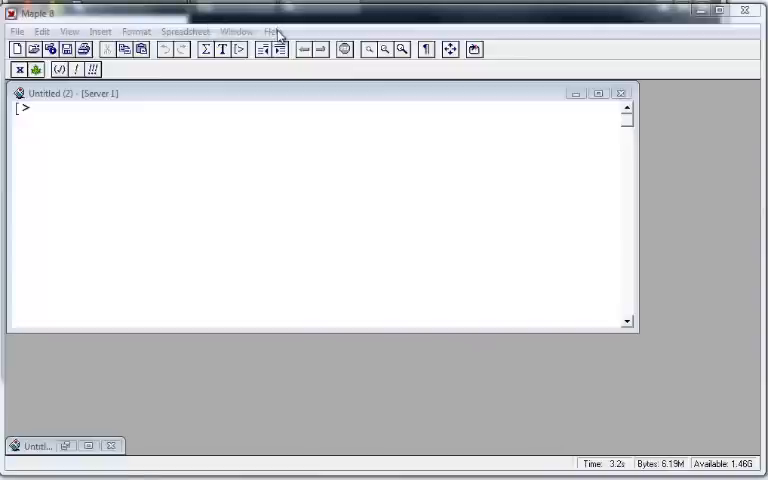
mouse_move(228, 124)
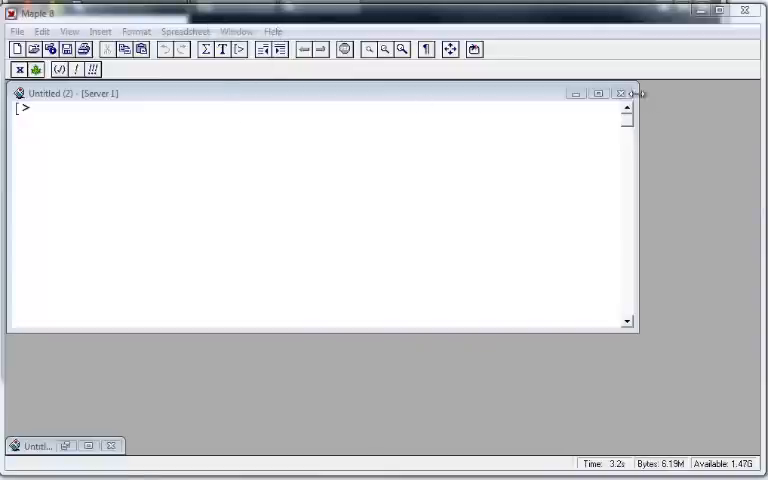
- Close the blank untitled worksheet, start a new one, and close that too
click(632, 92)
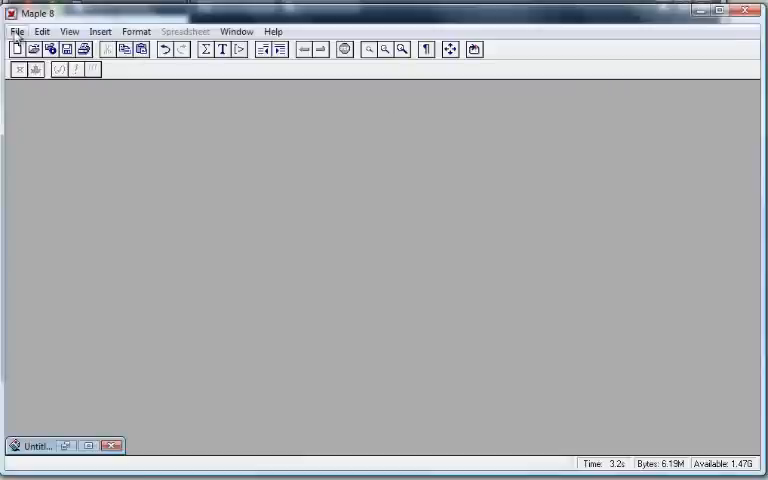
click(16, 48)
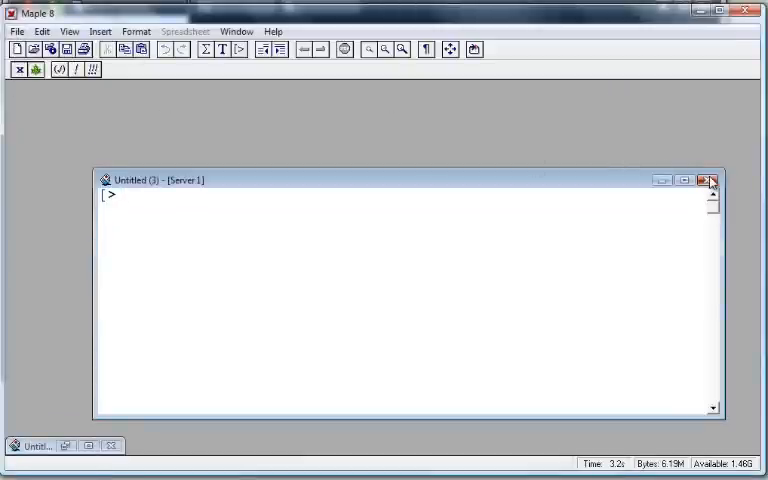
click(698, 180)
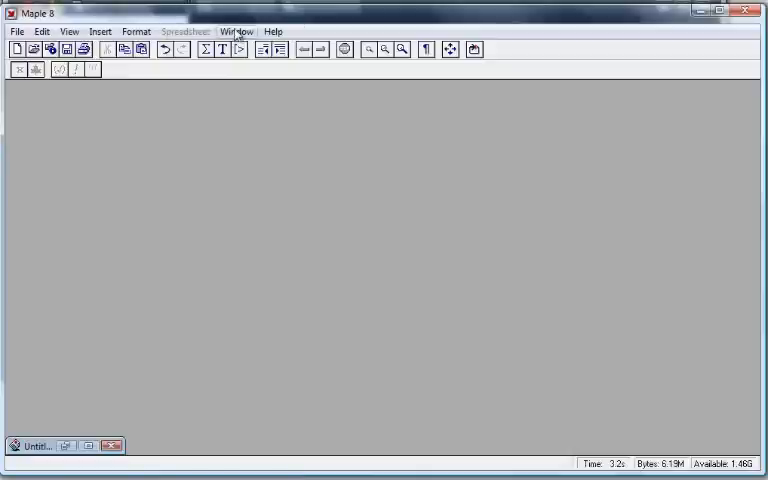
- Start the New User's Tour from the Help menu and scroll to its begin-tour link
click(272, 32)
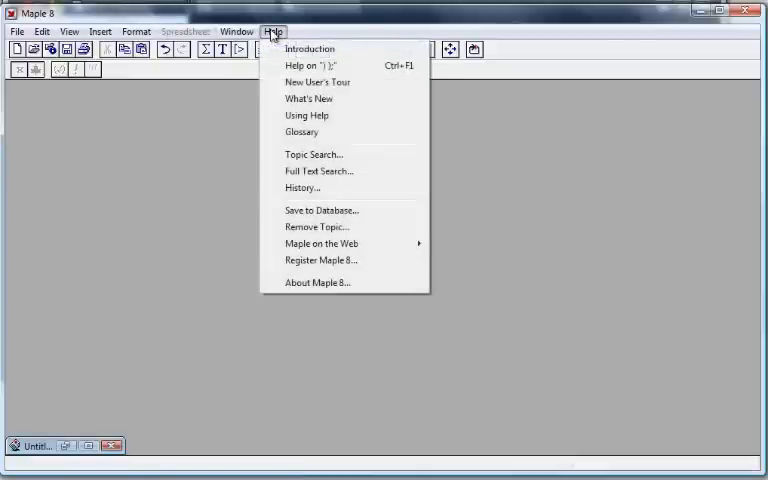
mouse_move(308, 98)
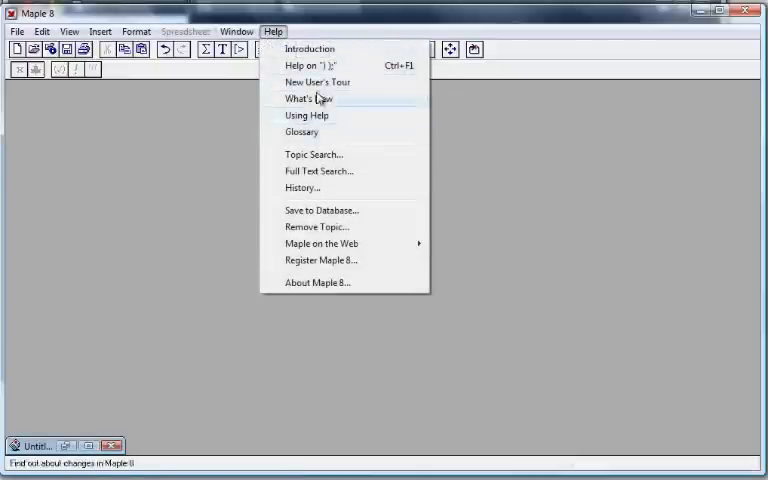
mouse_move(316, 82)
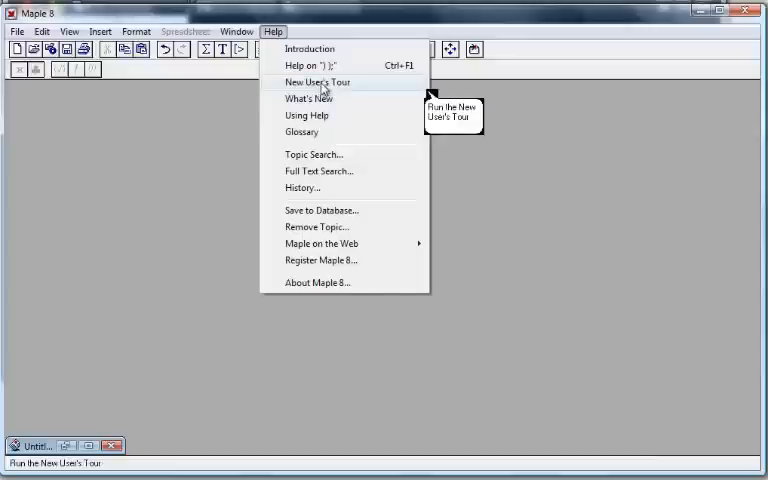
click(316, 82)
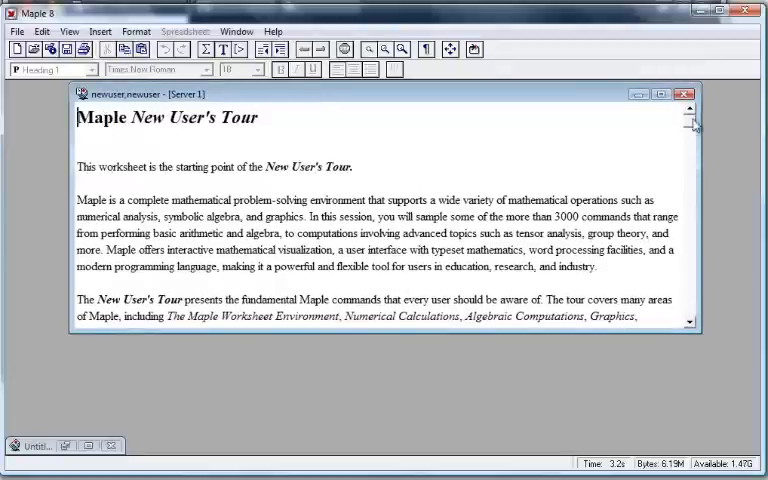
scroll(down, 3)
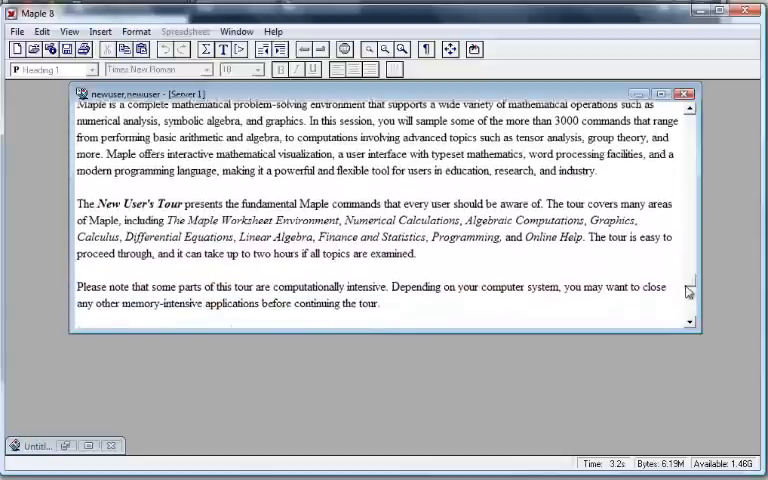
scroll(down, 3)
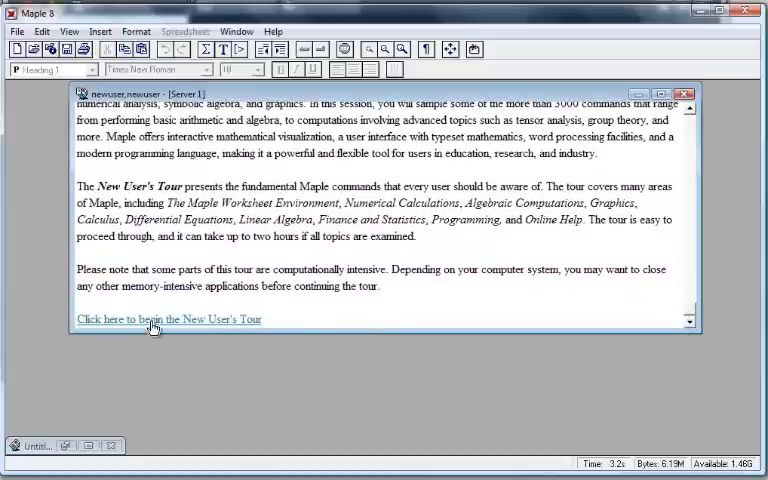
- Begin the tour to reach its Main Menu and choose the '(5) Graphics' topic
click(168, 320)
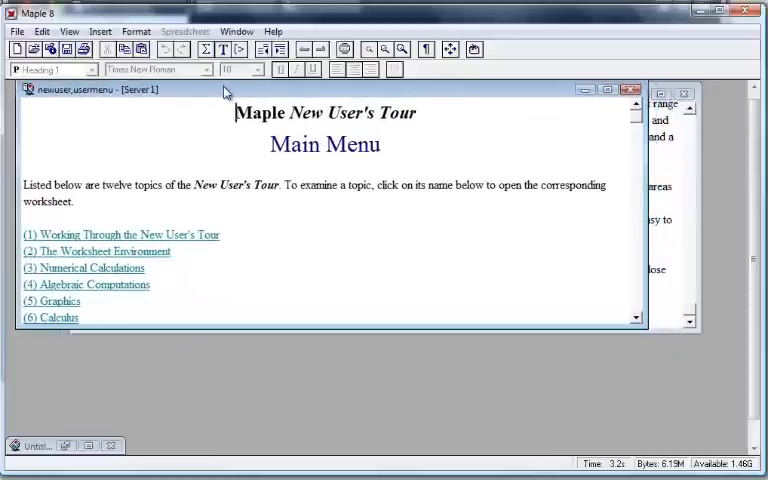
scroll(up, 3)
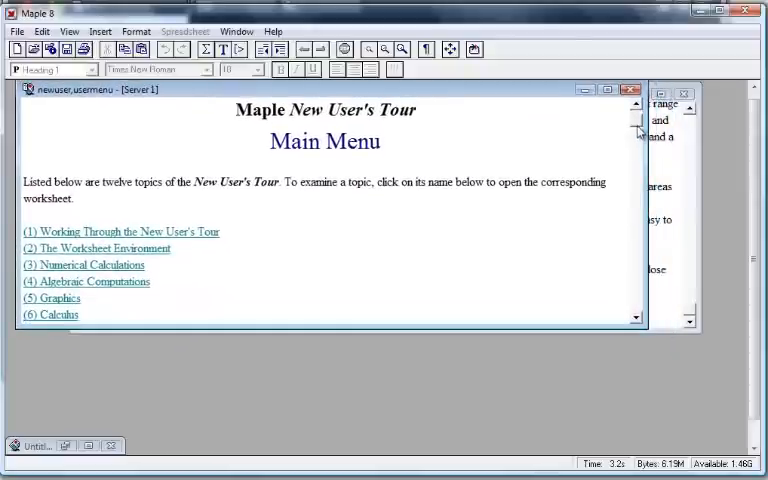
scroll(down, 3)
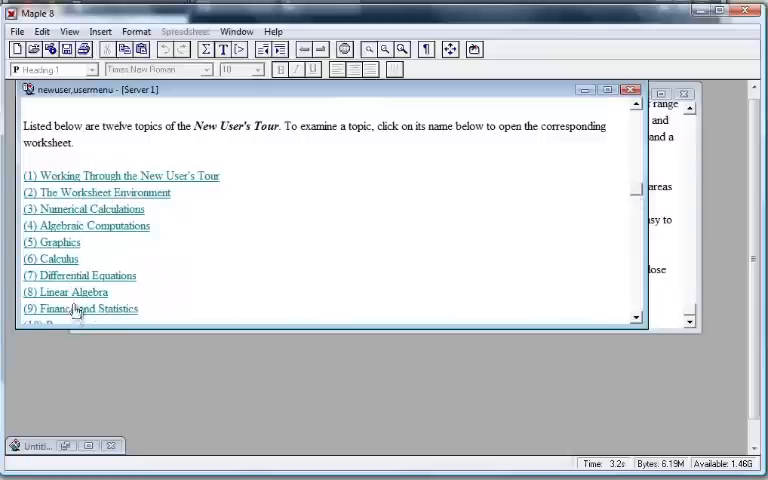
mouse_move(60, 246)
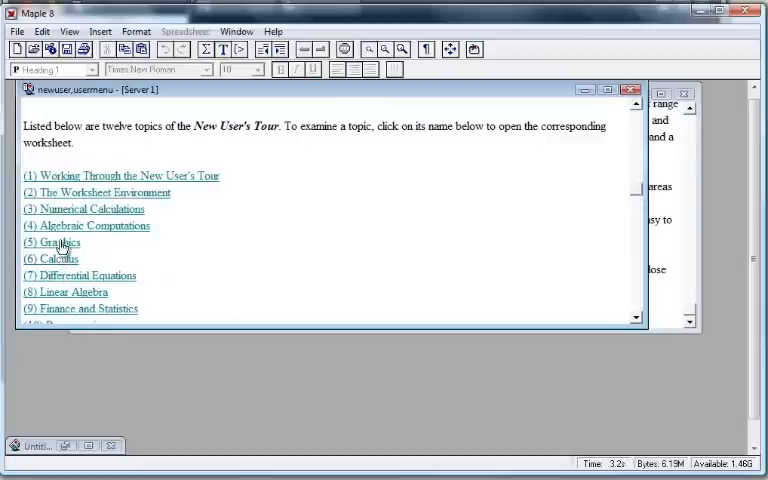
click(52, 242)
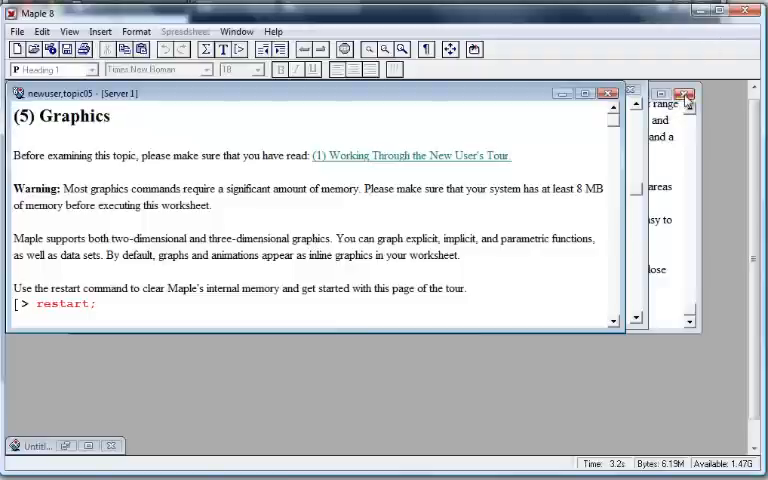
- Maximize the Graphics worksheet and run its restart command
click(686, 92)
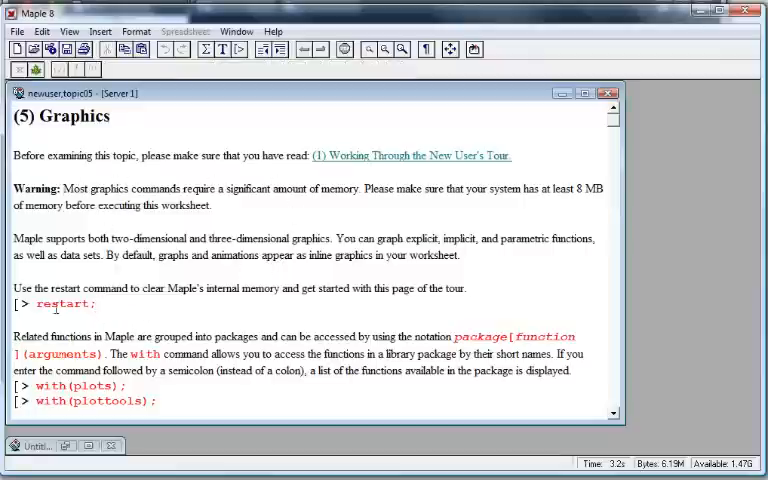
double_click(64, 304)
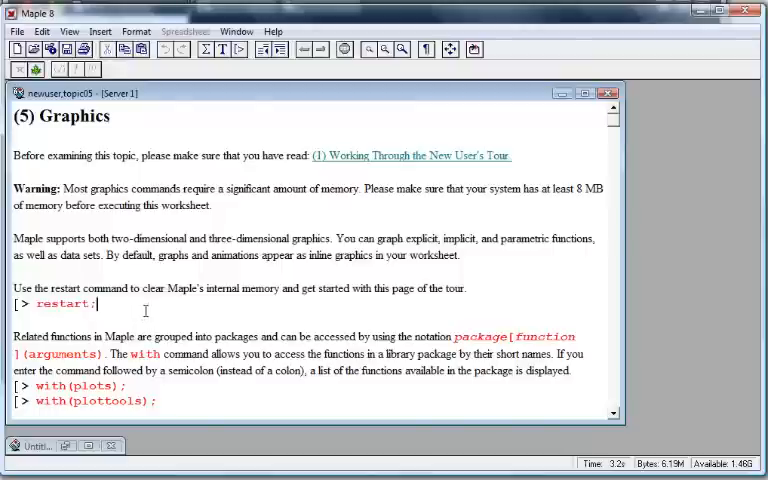
mouse_move(180, 218)
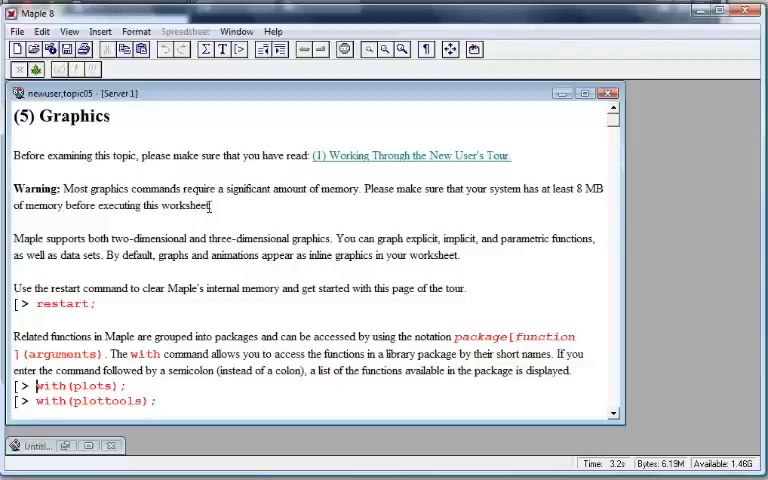
mouse_move(328, 224)
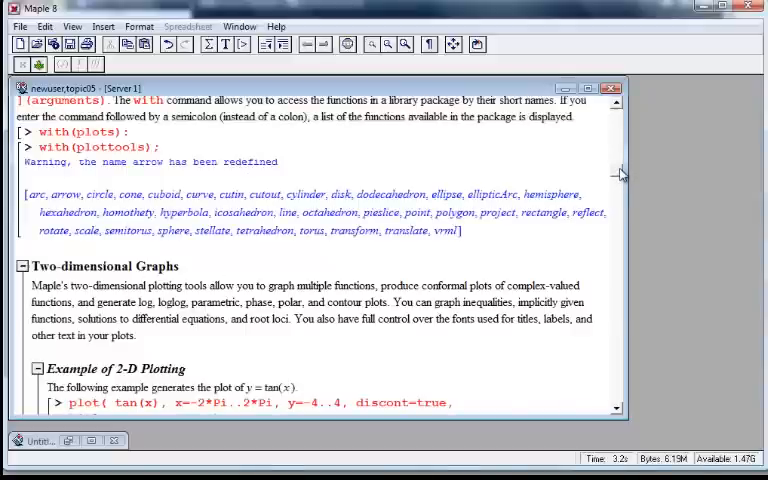
- Move into the plot(tan(x), x=-2*Pi..2*Pi) command and execute it to show the discontinuities
scroll(down, 3)
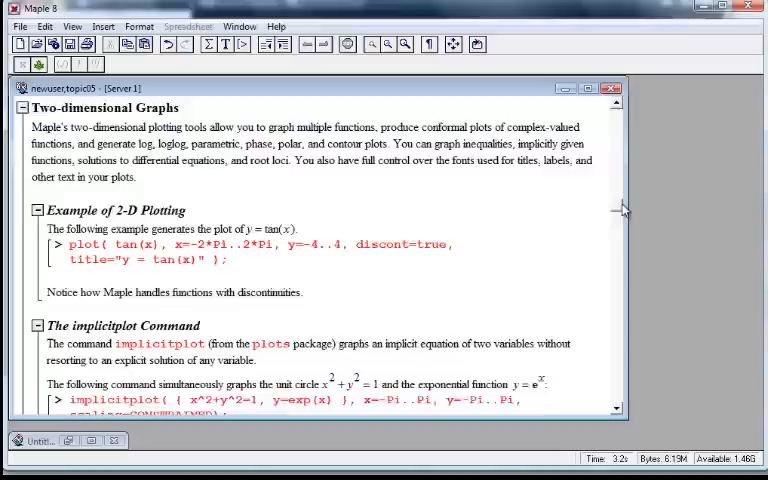
scroll(down, 3)
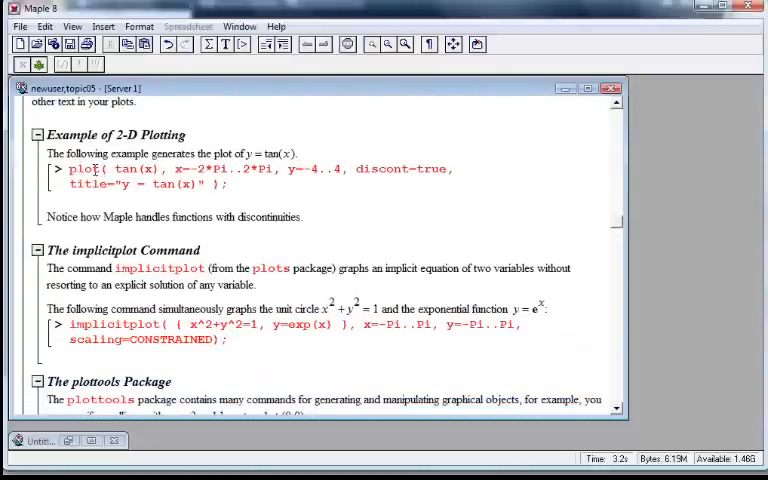
double_click(84, 168)
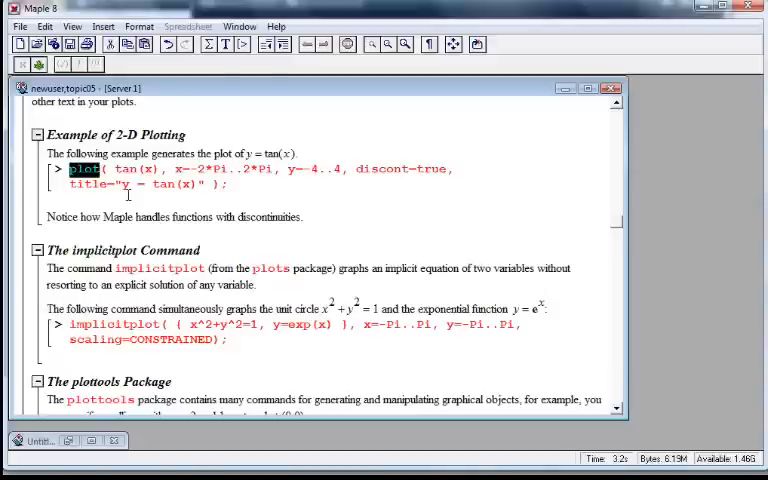
click(116, 168)
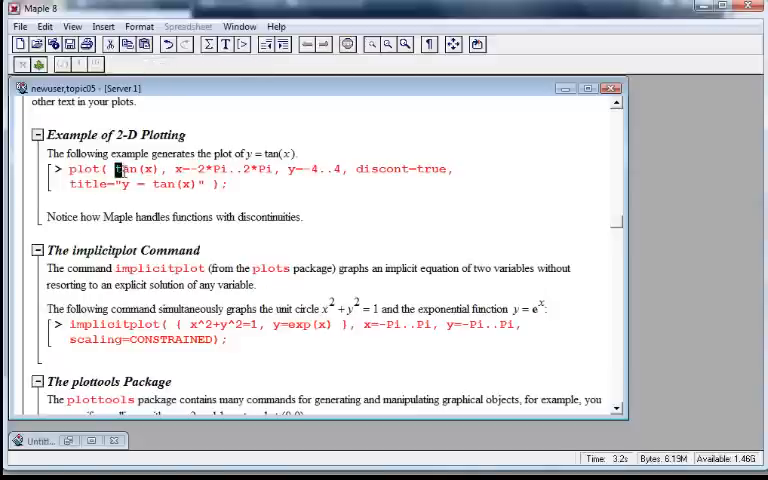
double_click(132, 168)
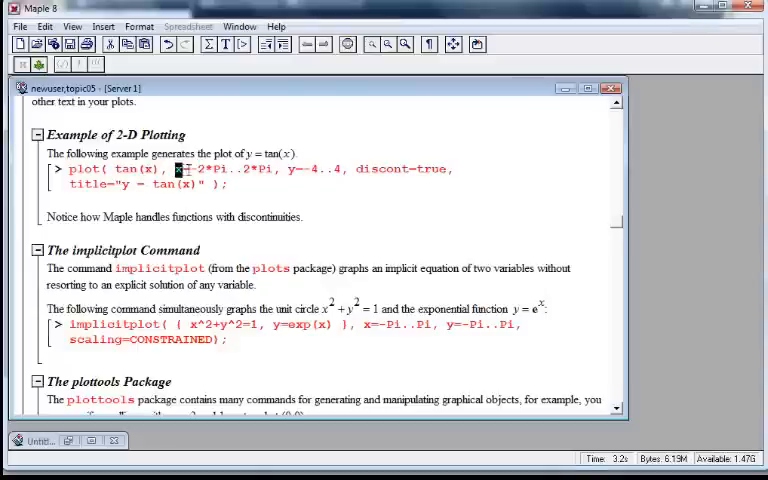
drag(176, 168, 260, 168)
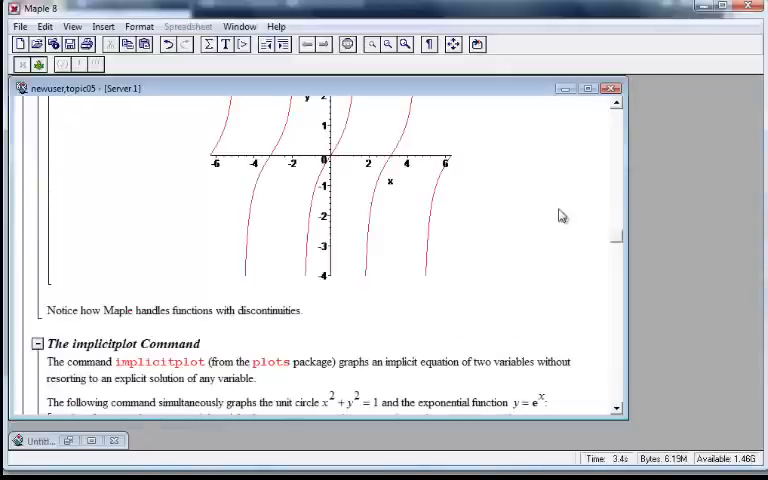
scroll(up, 3)
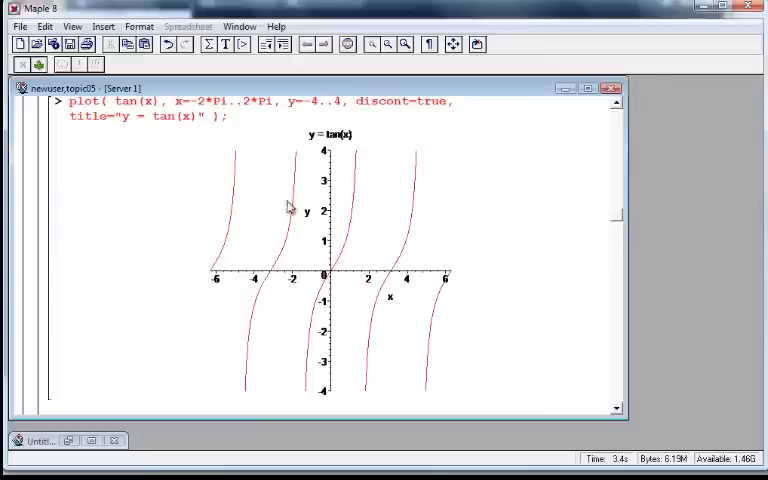
mouse_move(284, 156)
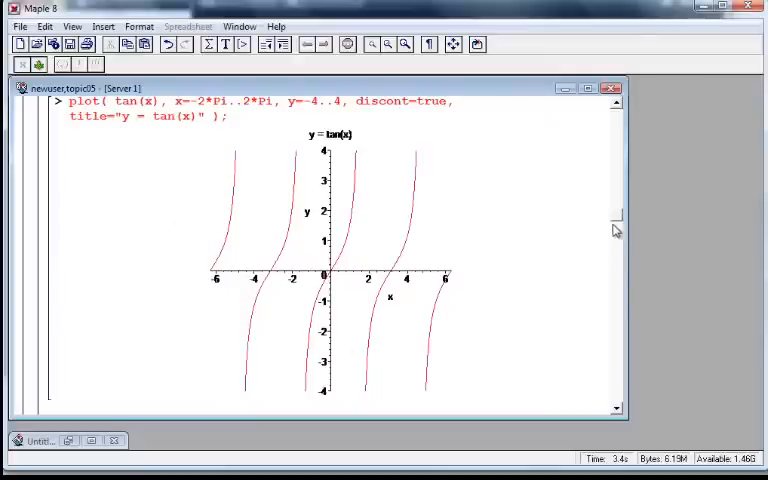
mouse_move(336, 140)
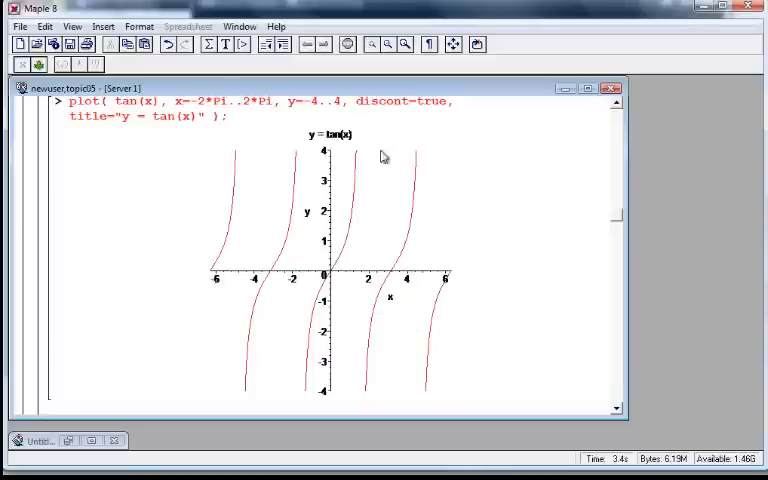
scroll(down, 3)
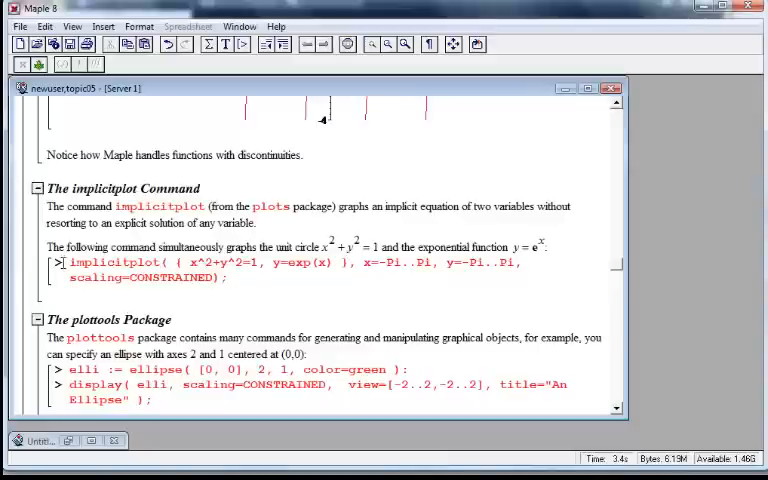
scroll(down, 3)
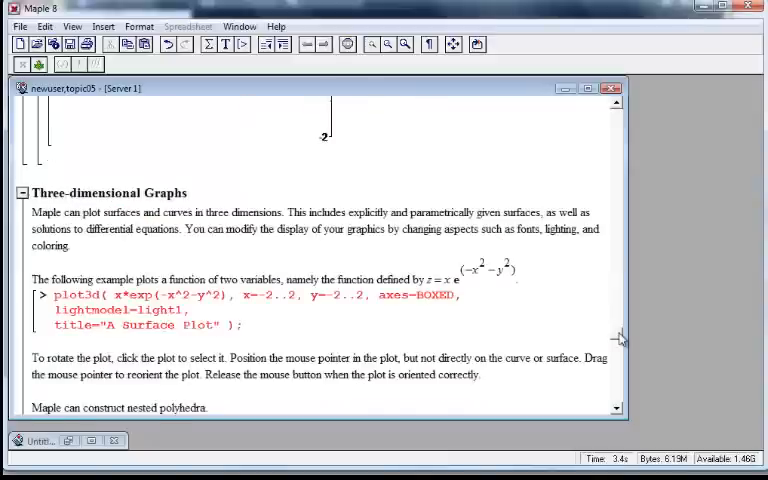
scroll(down, 3)
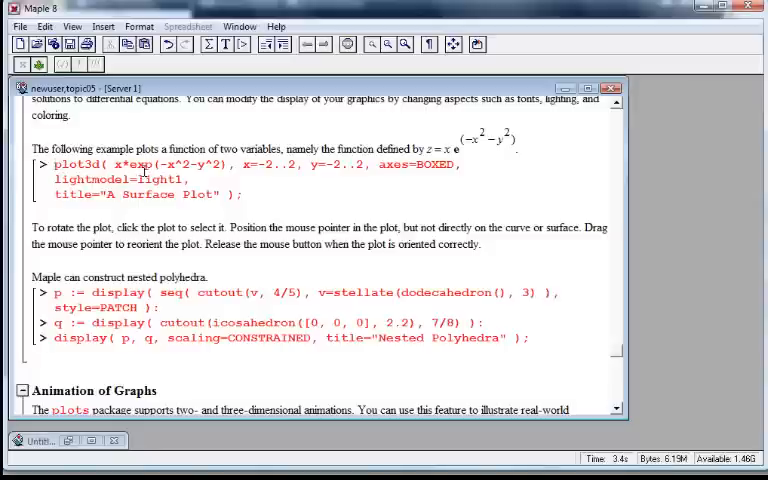
double_click(84, 164)
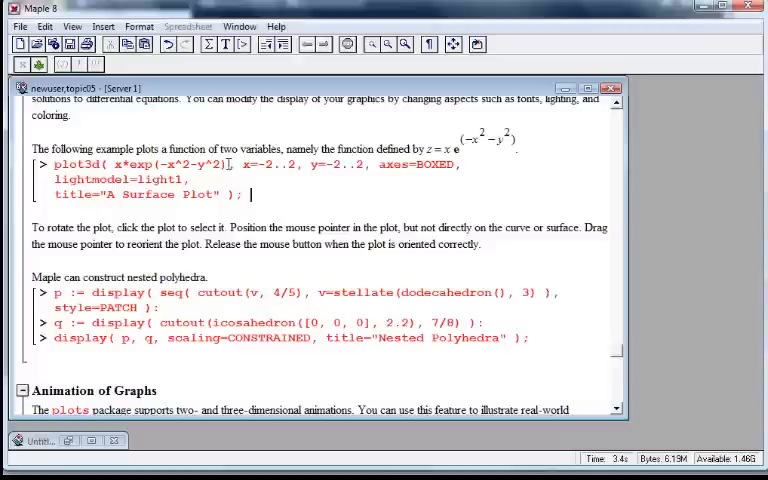
double_click(170, 164)
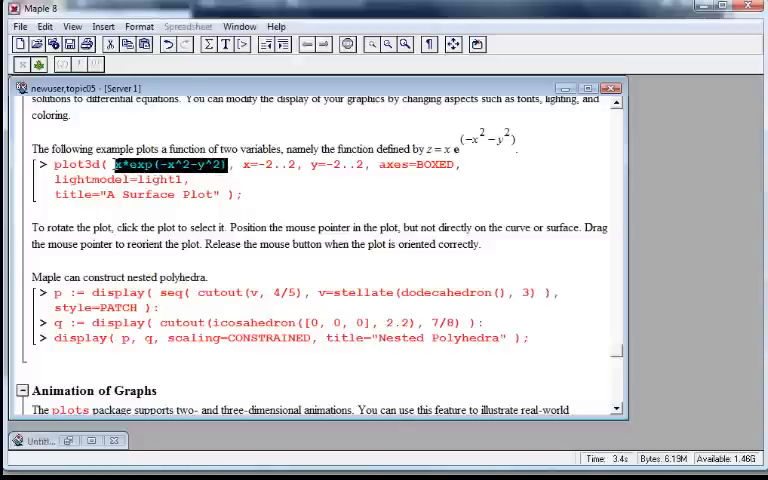
click(242, 164)
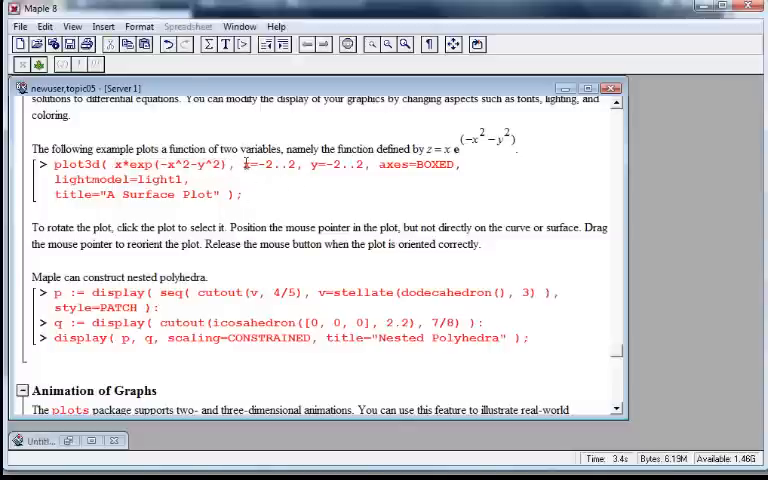
double_click(264, 164)
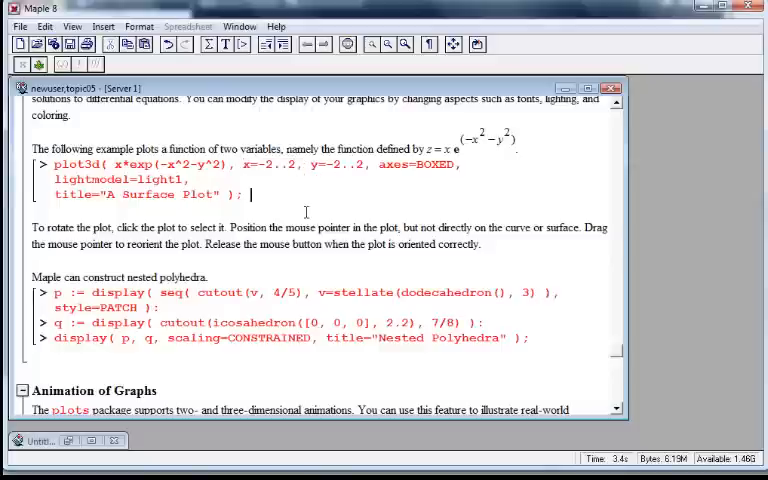
double_click(328, 164)
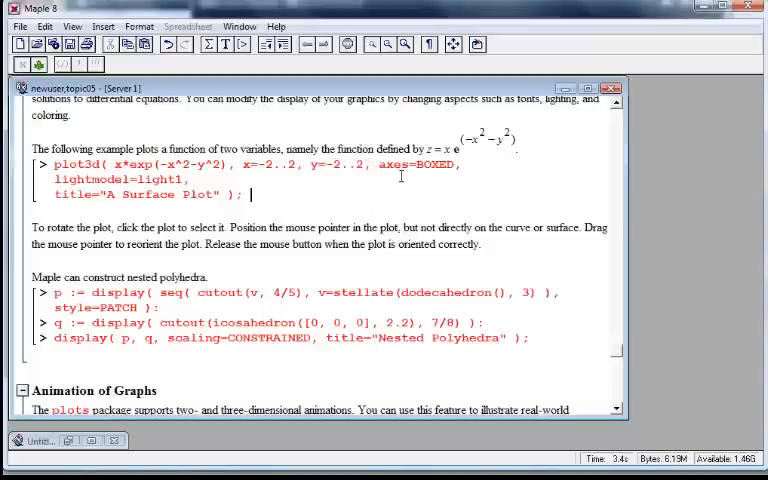
double_click(414, 164)
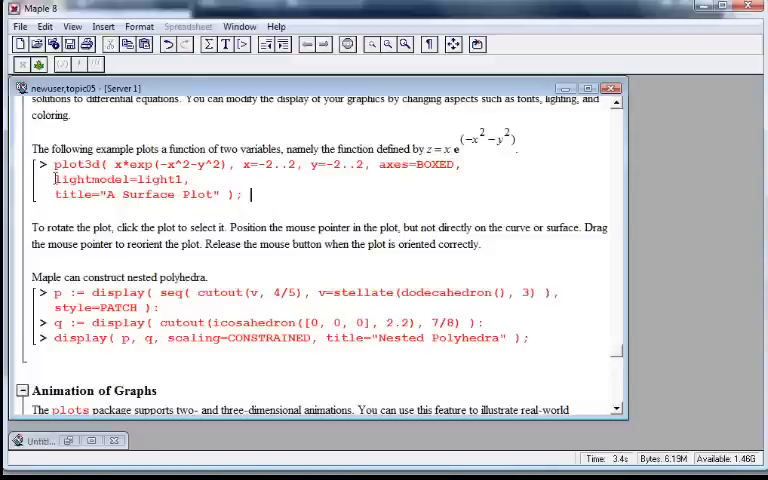
double_click(110, 180)
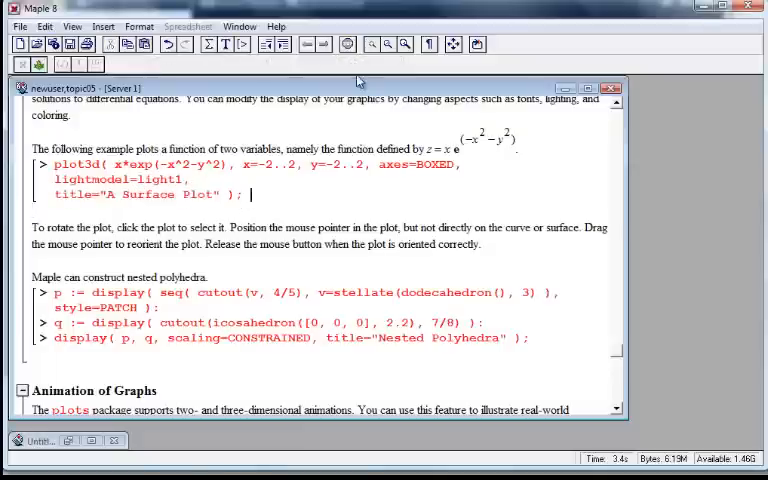
- Mark the axes=BOXED option and select the surface plot for rotation
scroll(down, 3)
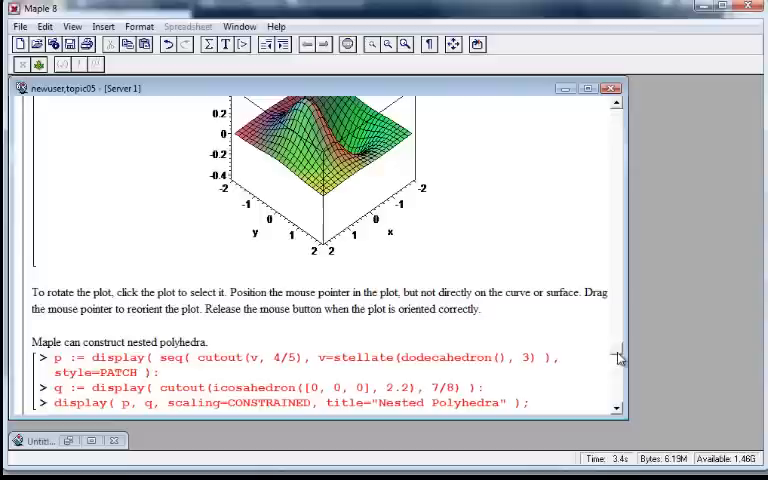
scroll(up, 3)
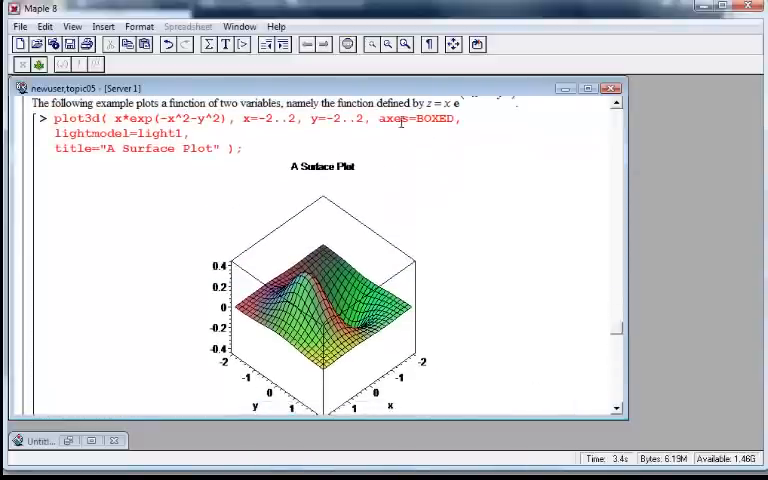
double_click(416, 118)
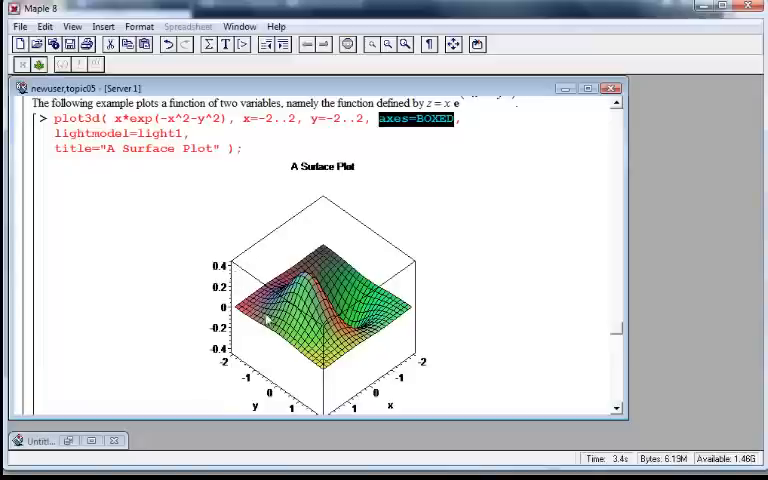
mouse_move(420, 288)
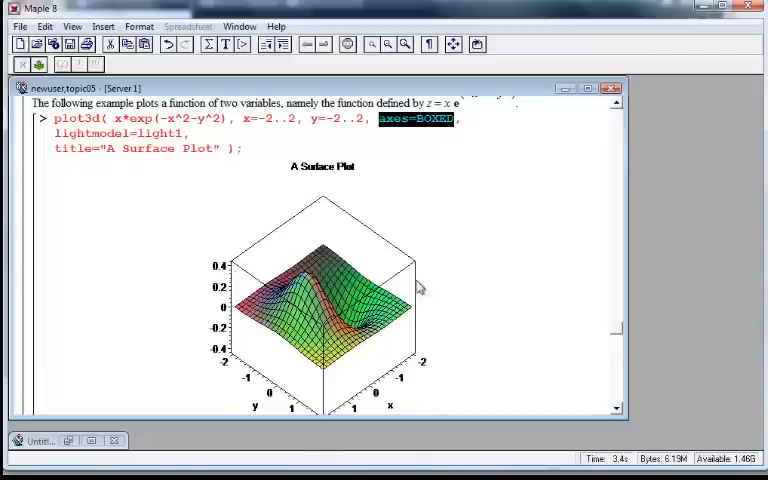
mouse_move(470, 312)
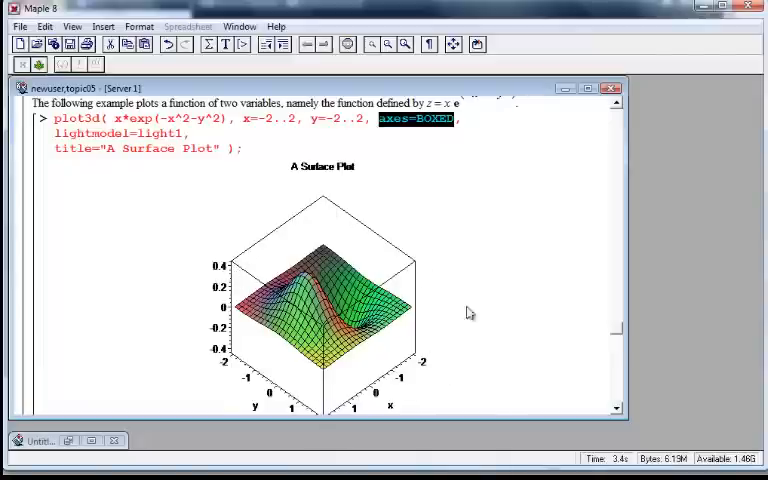
click(320, 300)
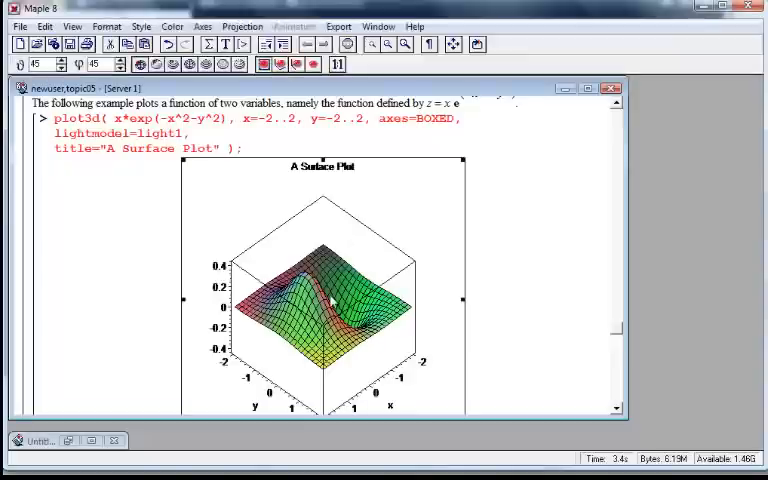
mouse_move(392, 224)
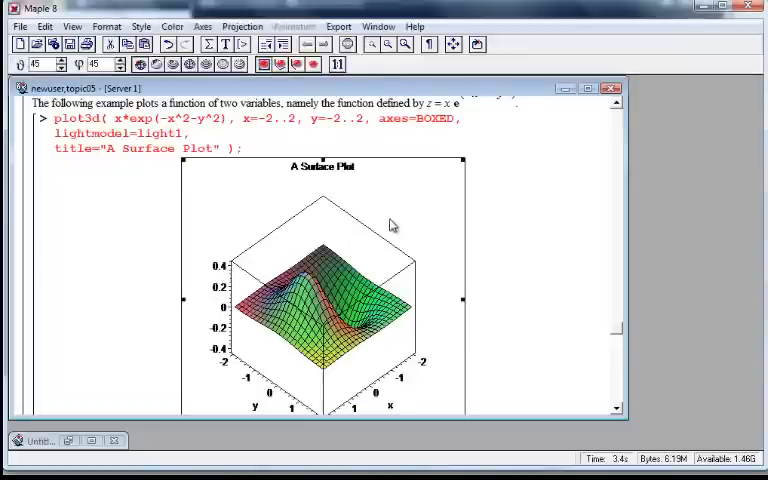
mouse_move(360, 344)
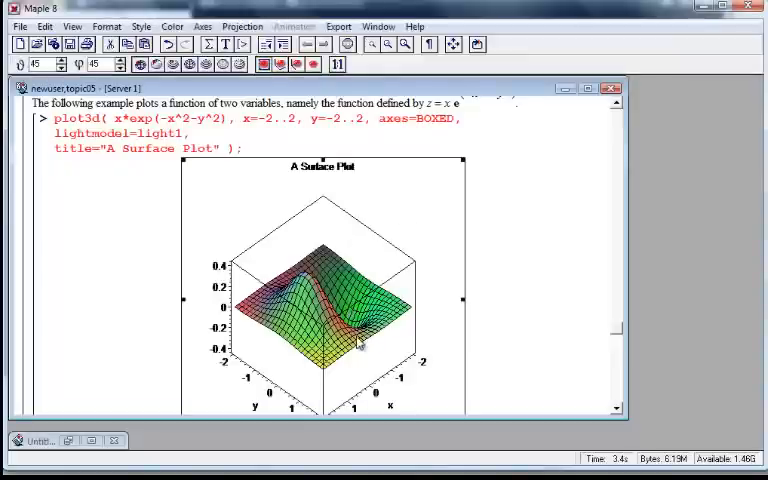
- Scroll past the nested polyhedra text down to the Animation of Graphs section
scroll(up, 3)
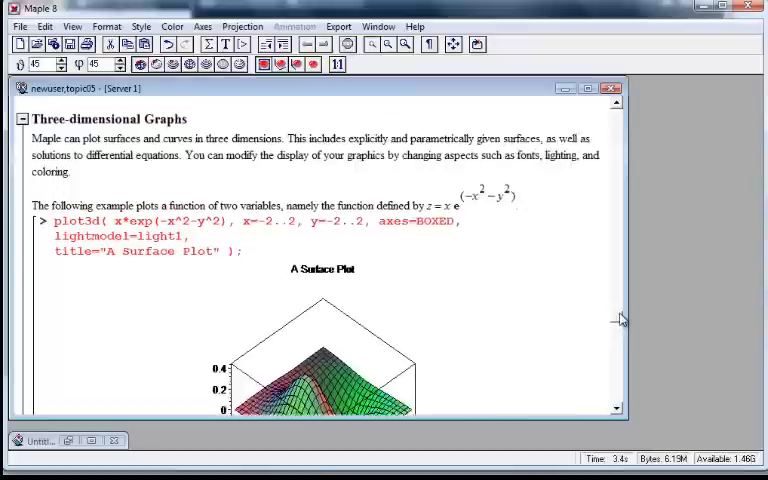
scroll(down, 3)
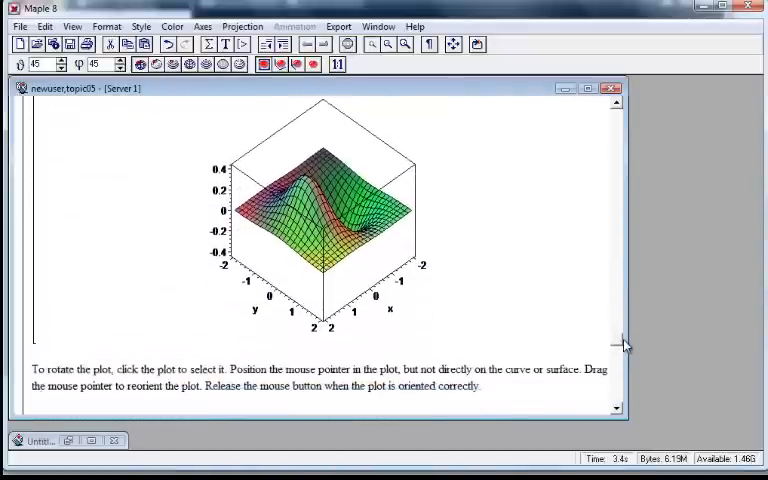
scroll(down, 3)
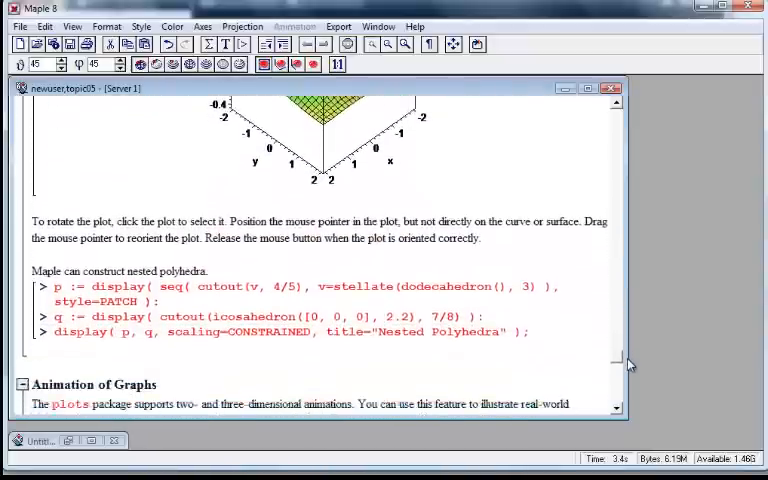
scroll(down, 3)
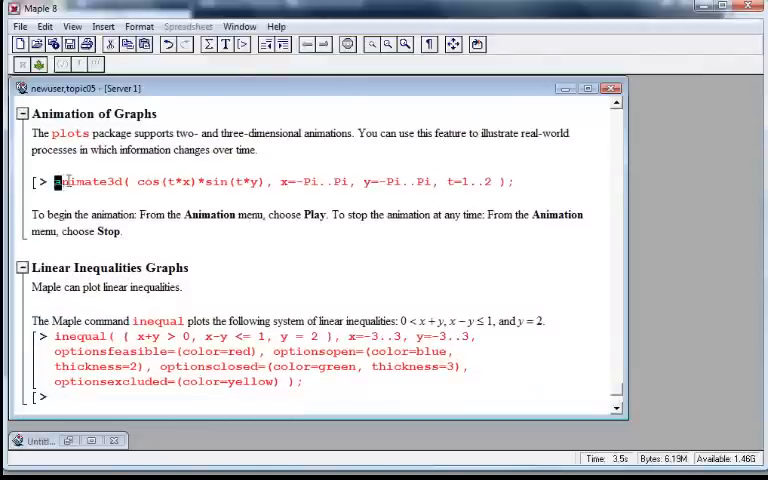
- Execute the animate3d command for cos(t*x)*sin(t*y) with t=1..2
double_click(86, 180)
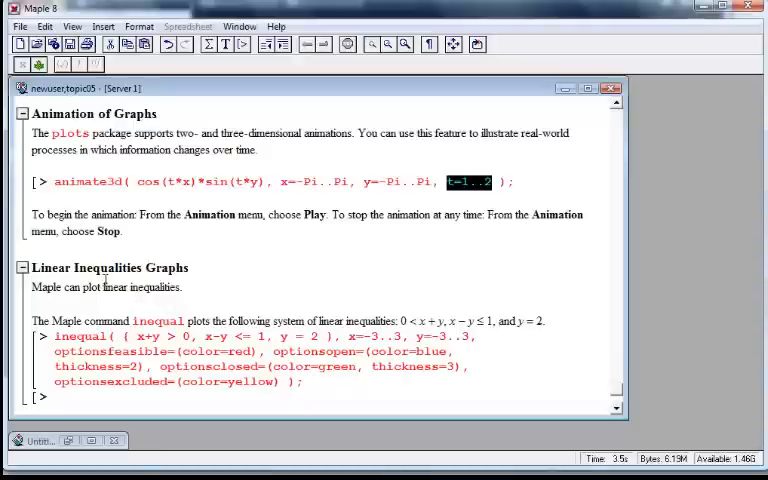
mouse_move(284, 212)
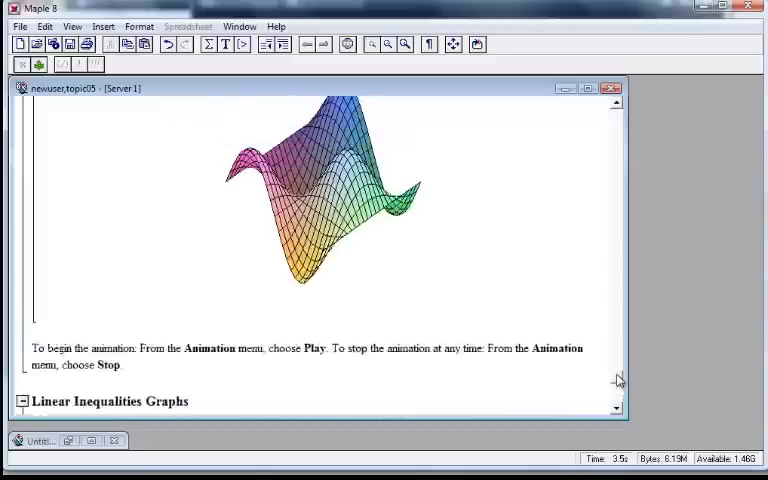
- Enlarge the animated surface plot by its corner handle and start the animation playing
scroll(up, 3)
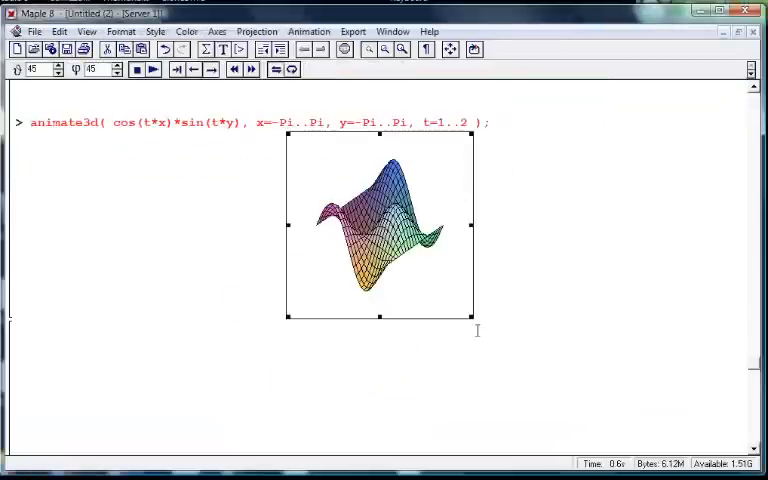
drag(472, 318, 516, 398)
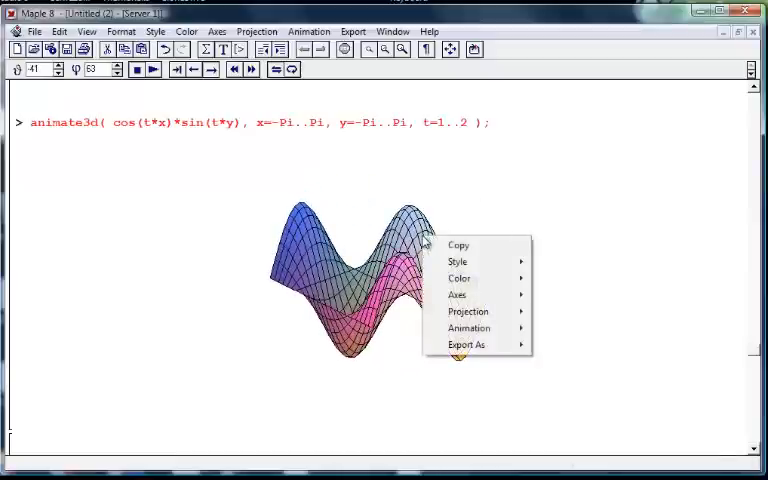
mouse_move(470, 328)
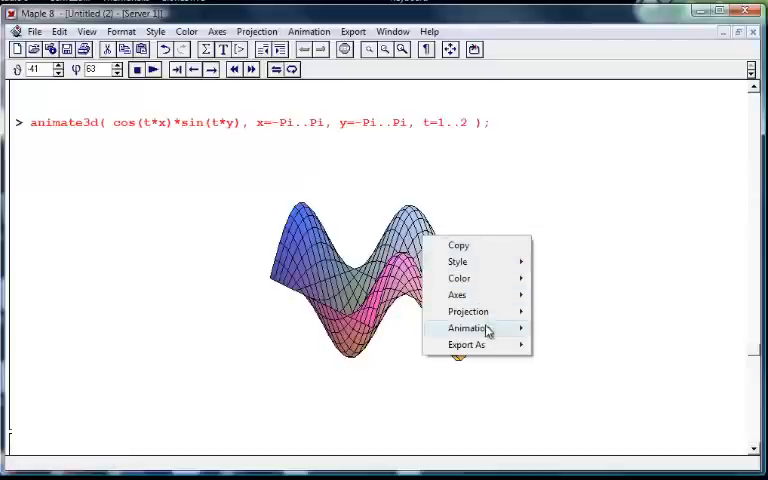
mouse_move(470, 328)
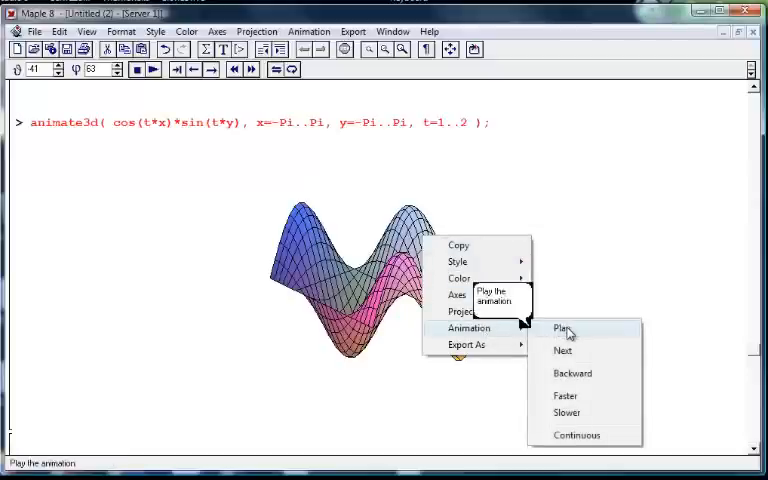
click(560, 328)
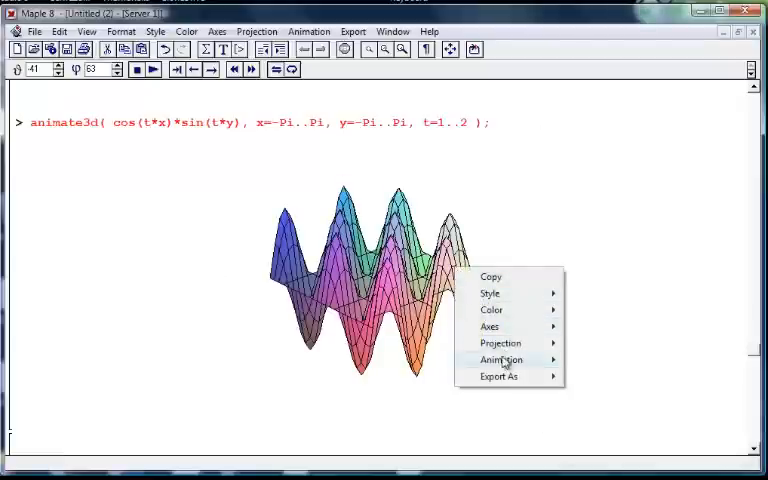
mouse_move(502, 360)
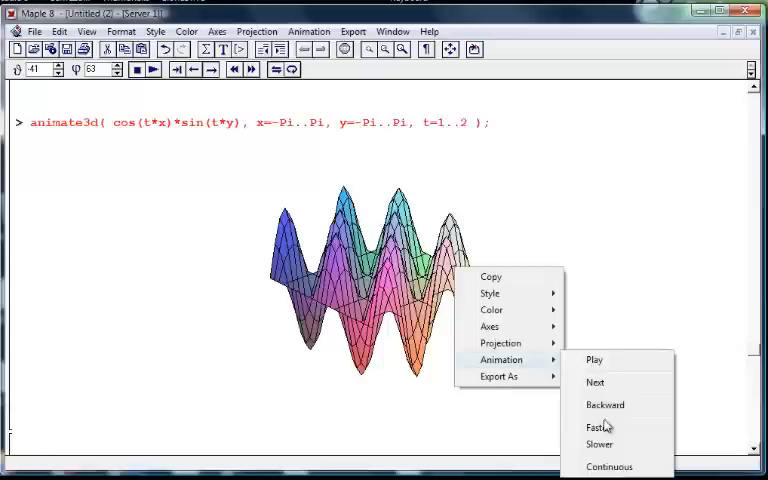
mouse_move(608, 462)
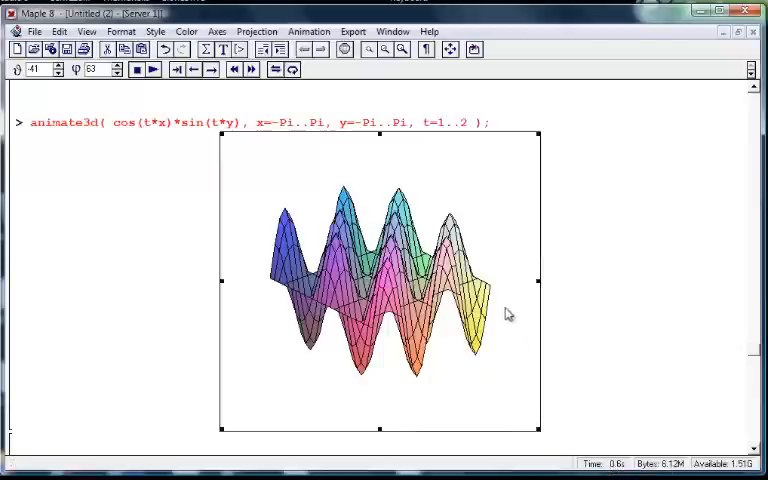
mouse_move(512, 264)
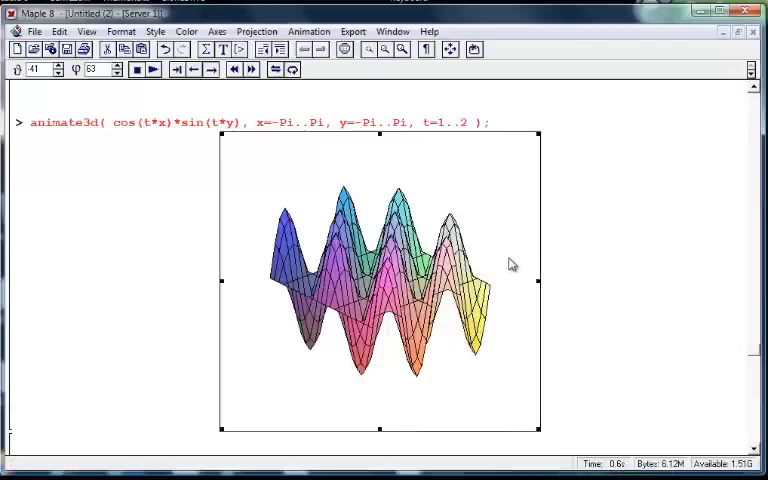
- Play the surface animation and set it to run faster via Animation > Faster
right_click(510, 264)
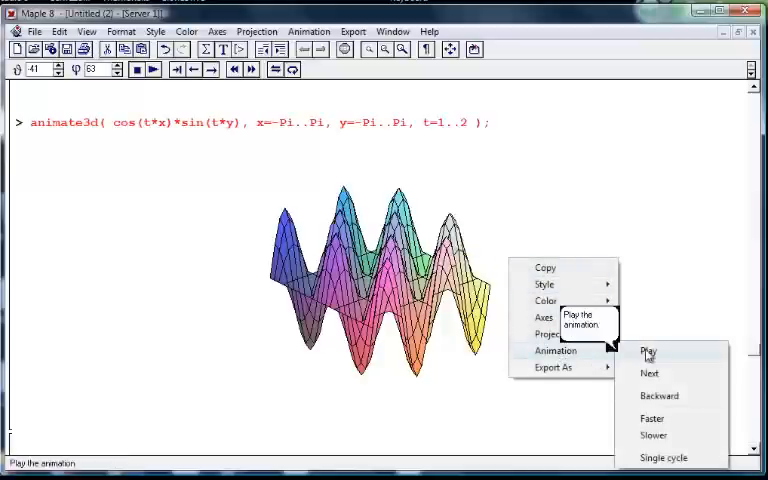
click(648, 352)
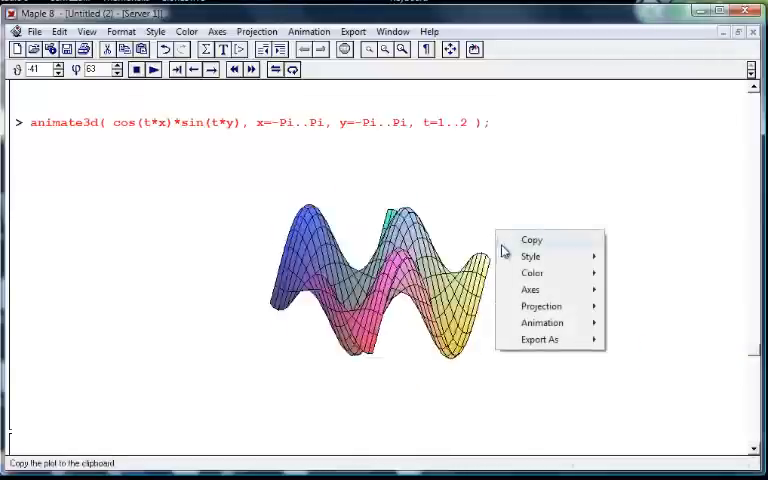
click(544, 322)
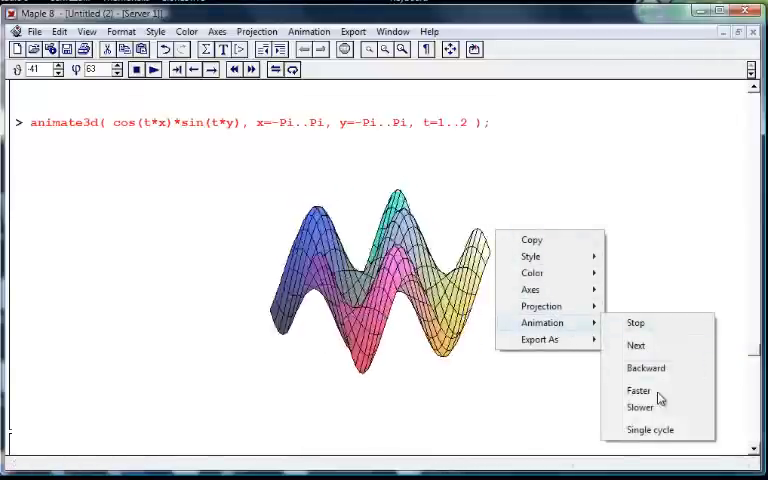
click(638, 390)
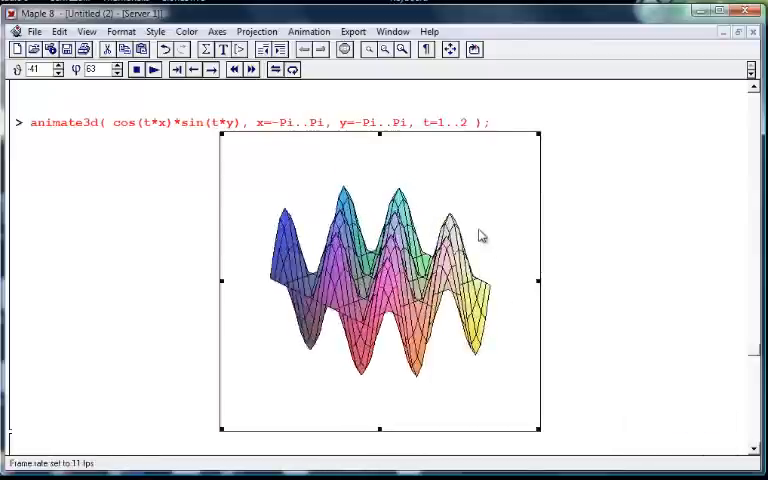
- Slow the animation with Animation > Slower and return to the tour worksheet
right_click(480, 236)
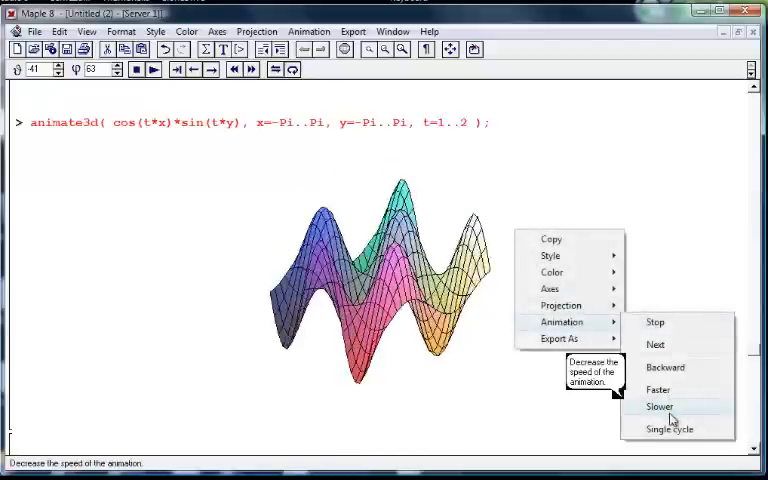
click(660, 406)
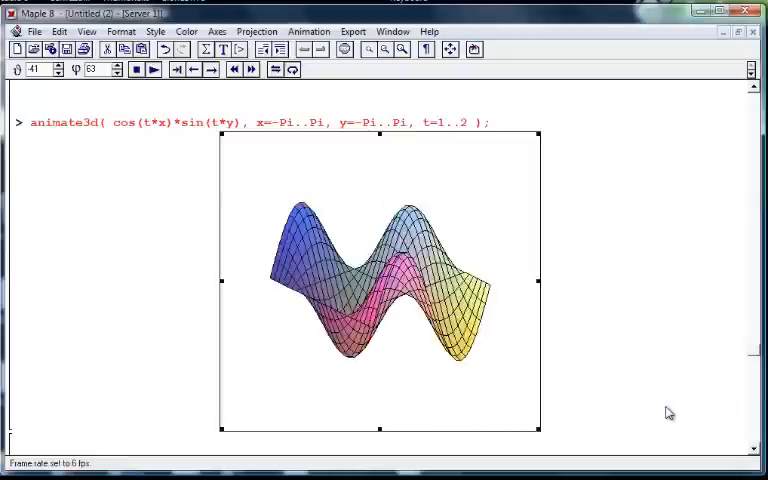
click(152, 68)
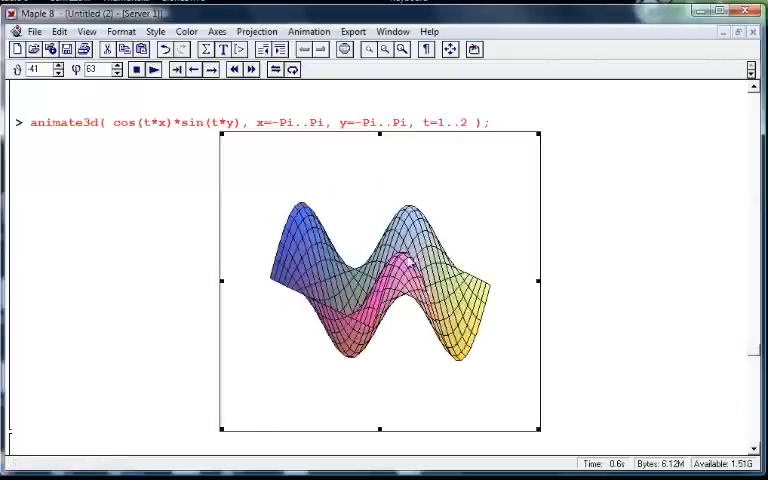
right_click(400, 270)
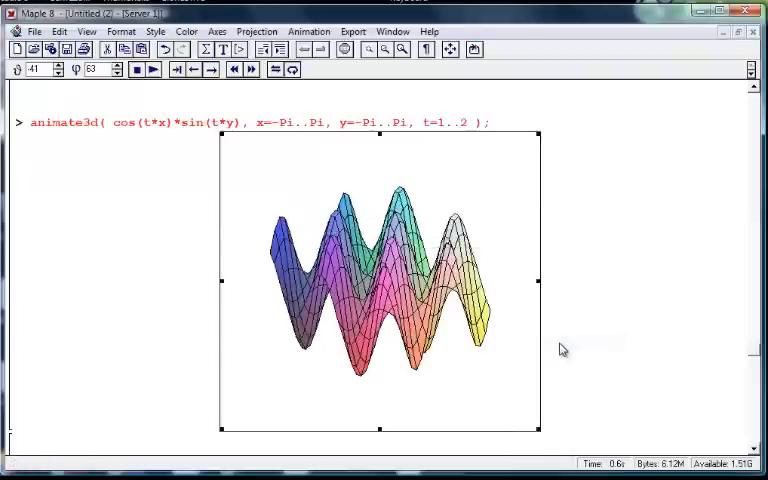
mouse_move(640, 288)
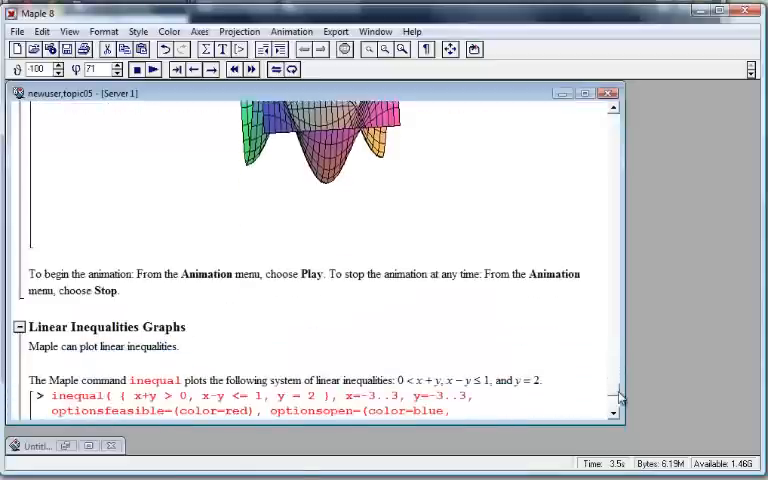
- Execute the inequal command to draw the shaded feasible region of the linear inequalities
scroll(down, 3)
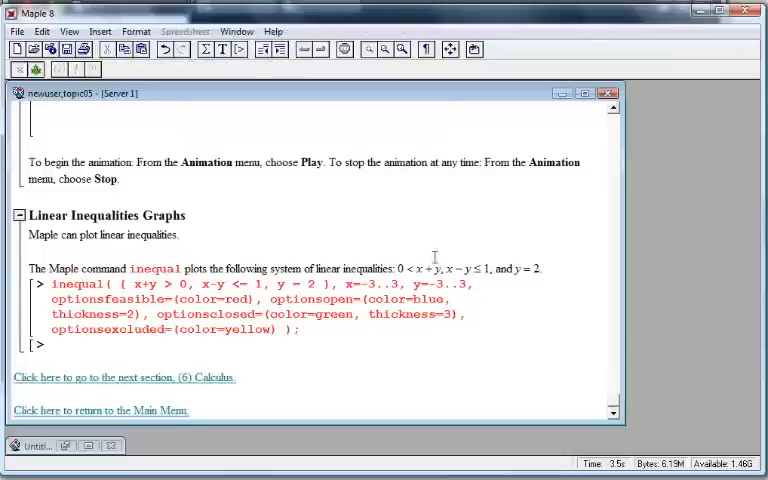
key(Return)
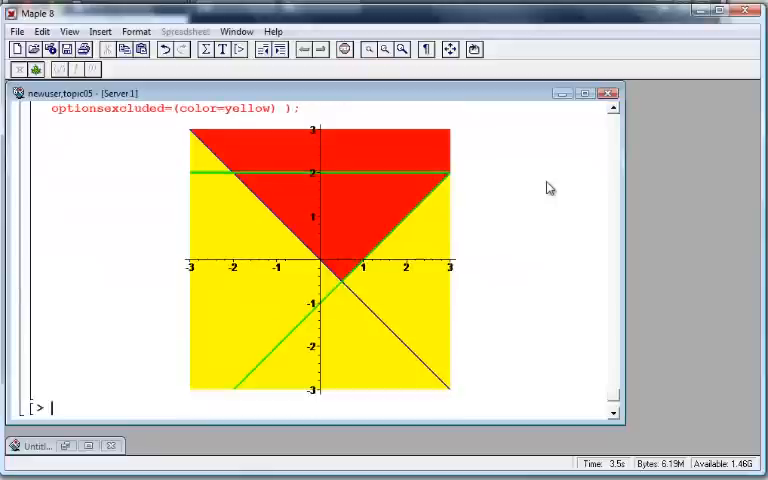